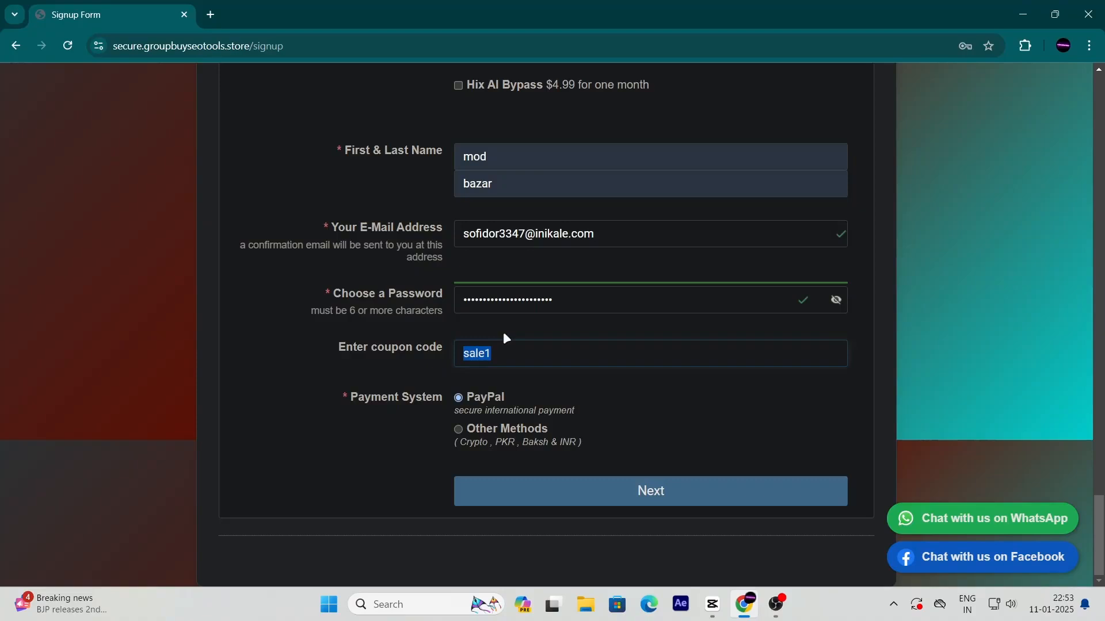
Submit the signup with the sale1 coupon and PayPal to reach the member dashboard
click(649, 492)
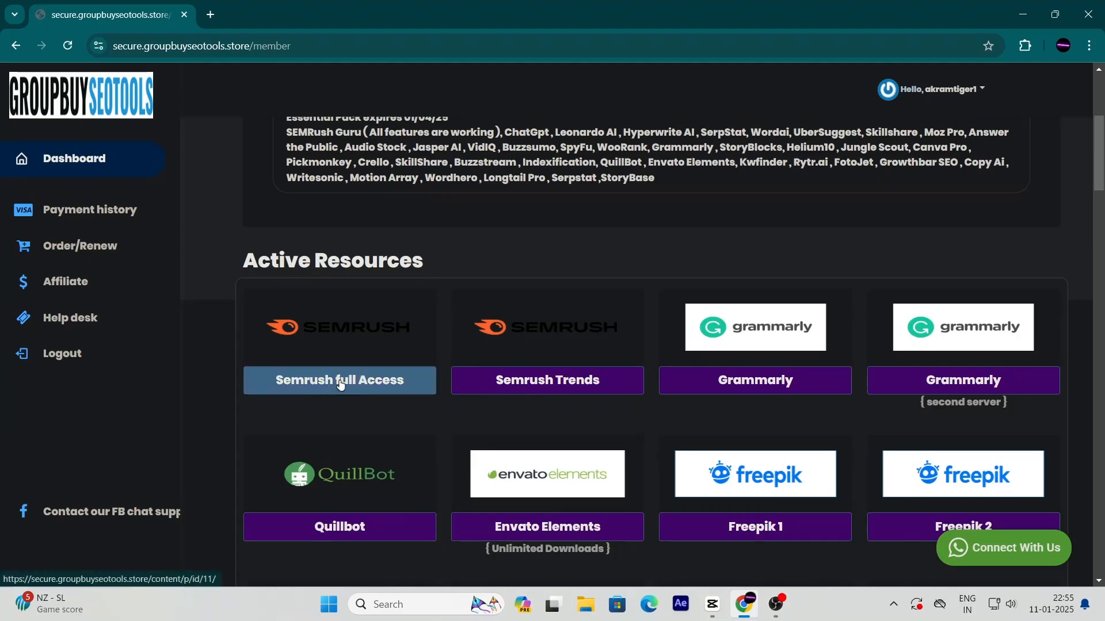